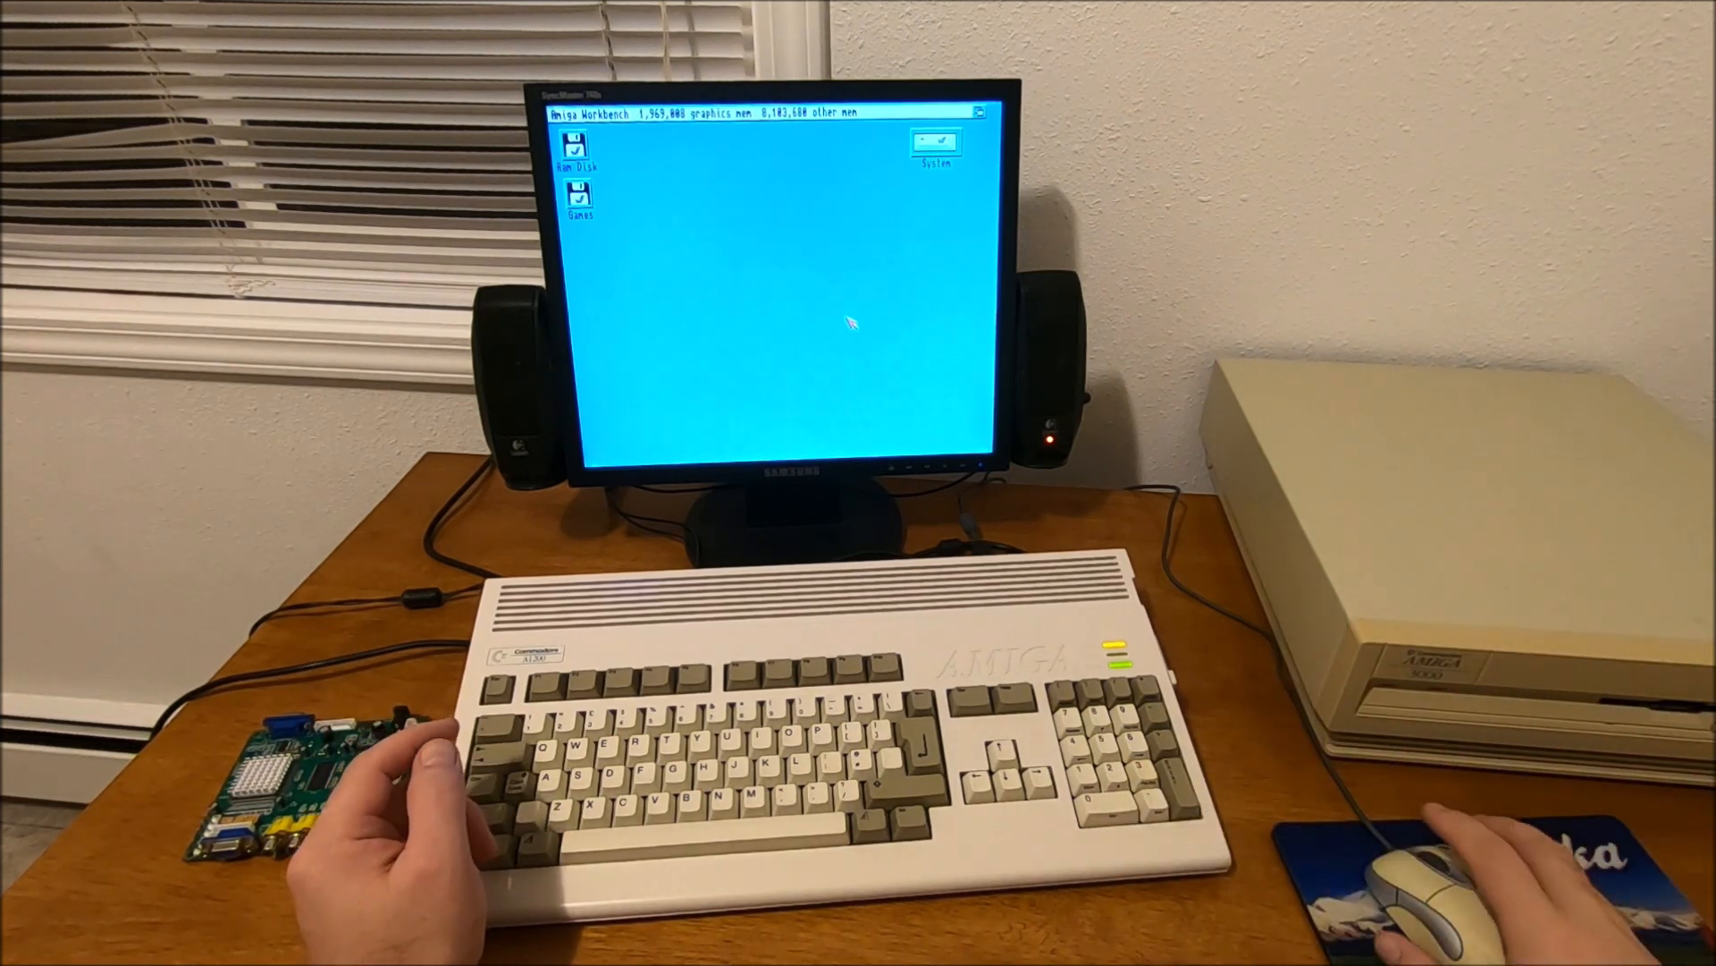
# Open the System disk and its Prefs drawer to reach the ScreenMode editor
pyautogui.doubleClick(932, 142)
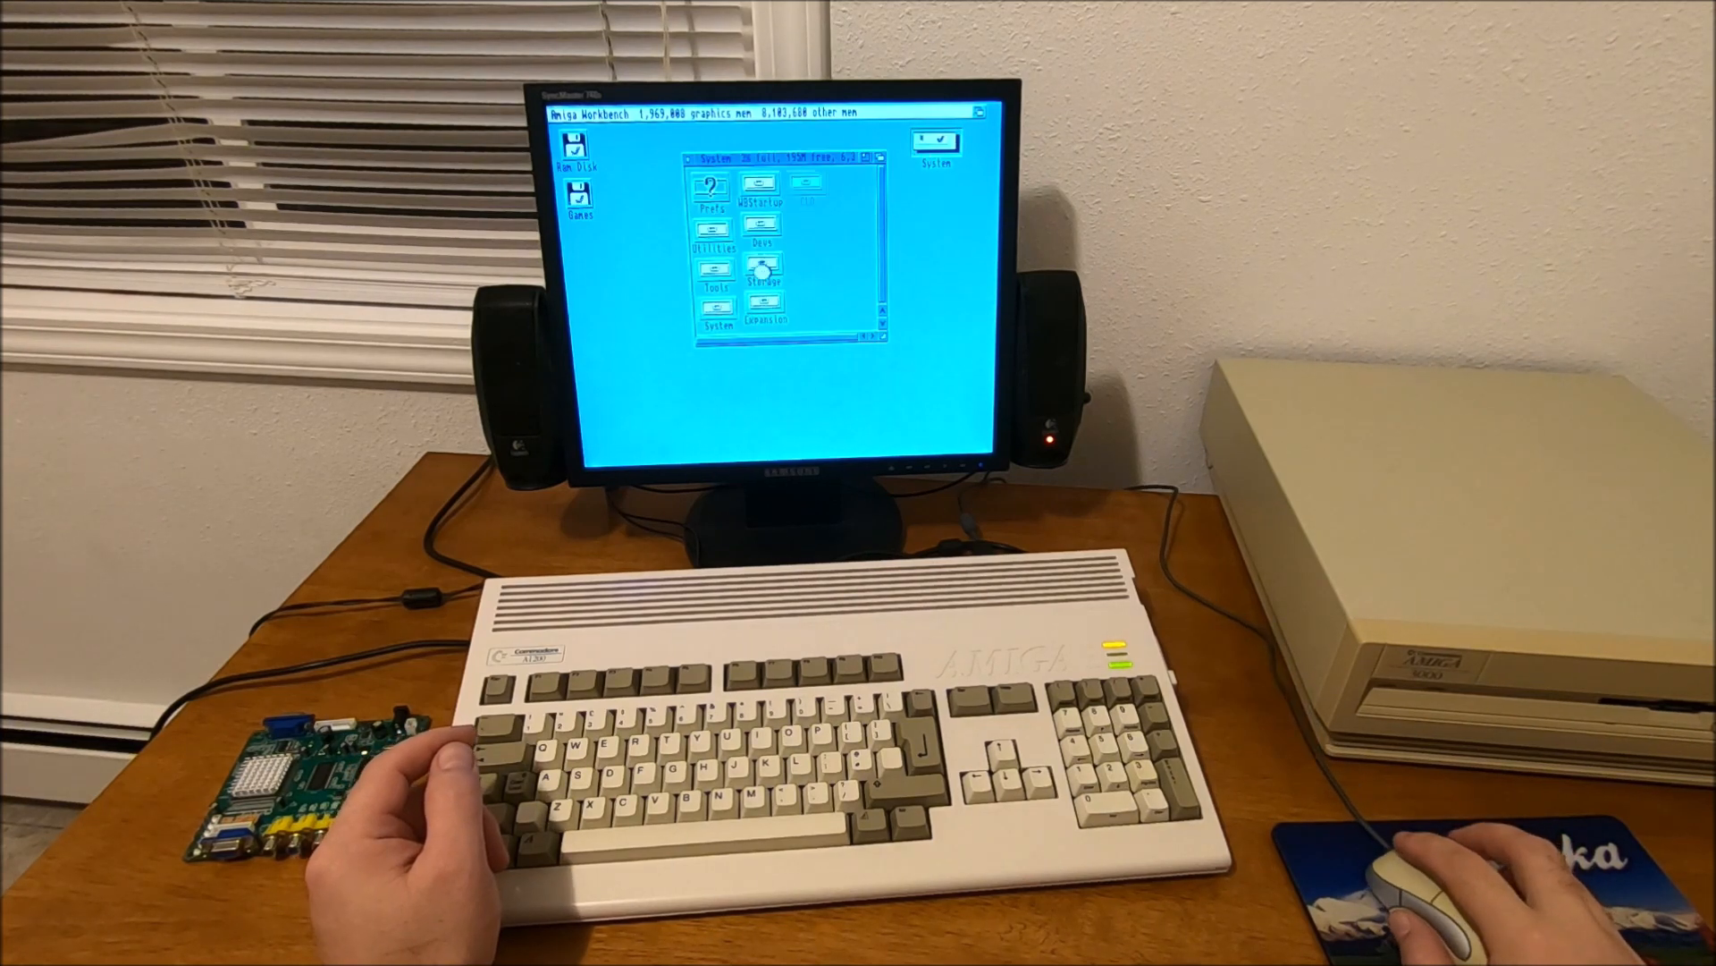
pyautogui.doubleClick(706, 191)
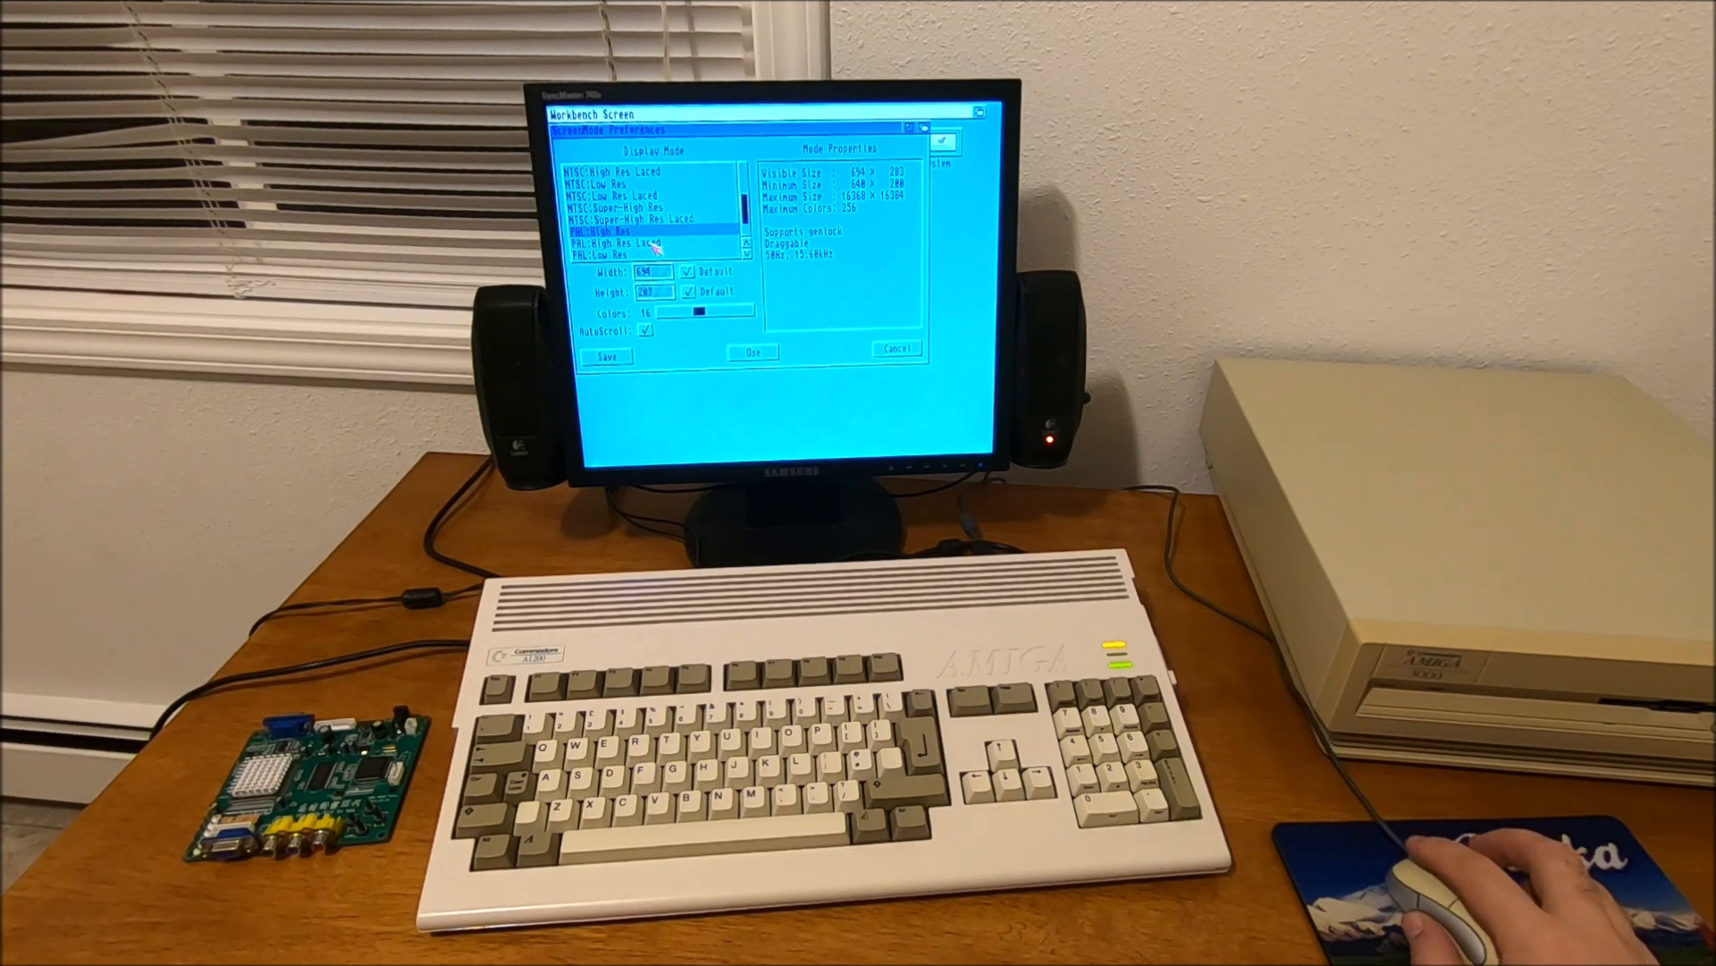
# Apply PAL High Res Laced as the Workbench display mode, then relaunch ScreenMode preferences
pyautogui.click(633, 242)
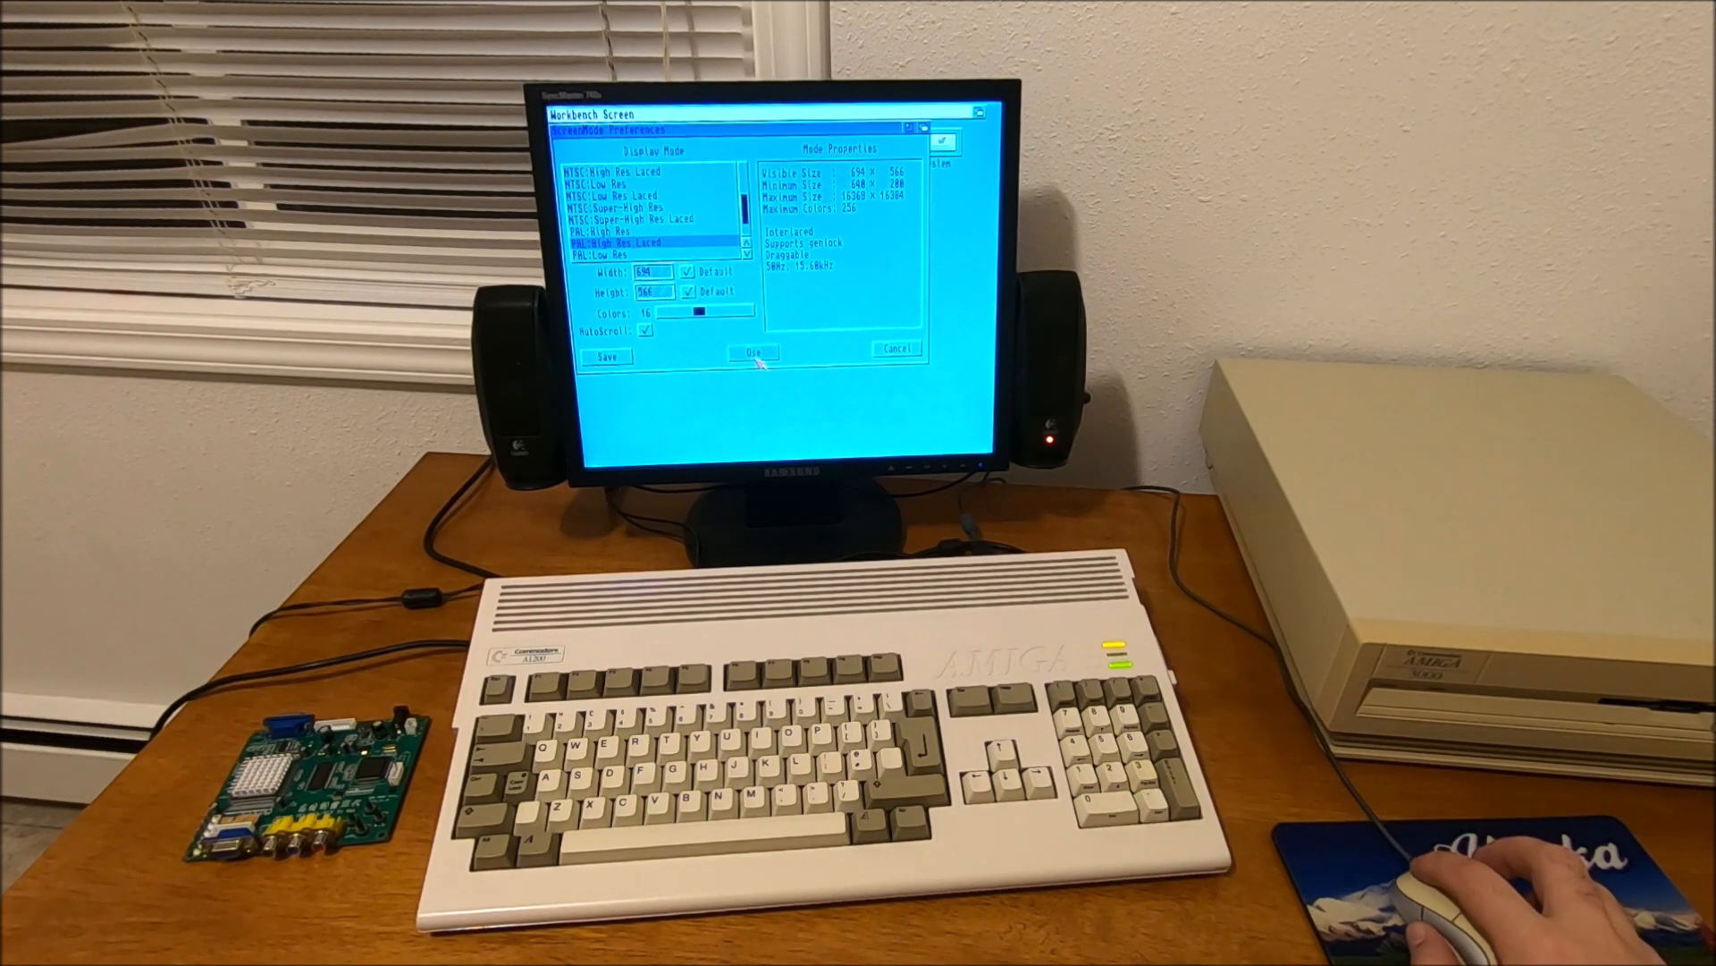
pyautogui.click(753, 353)
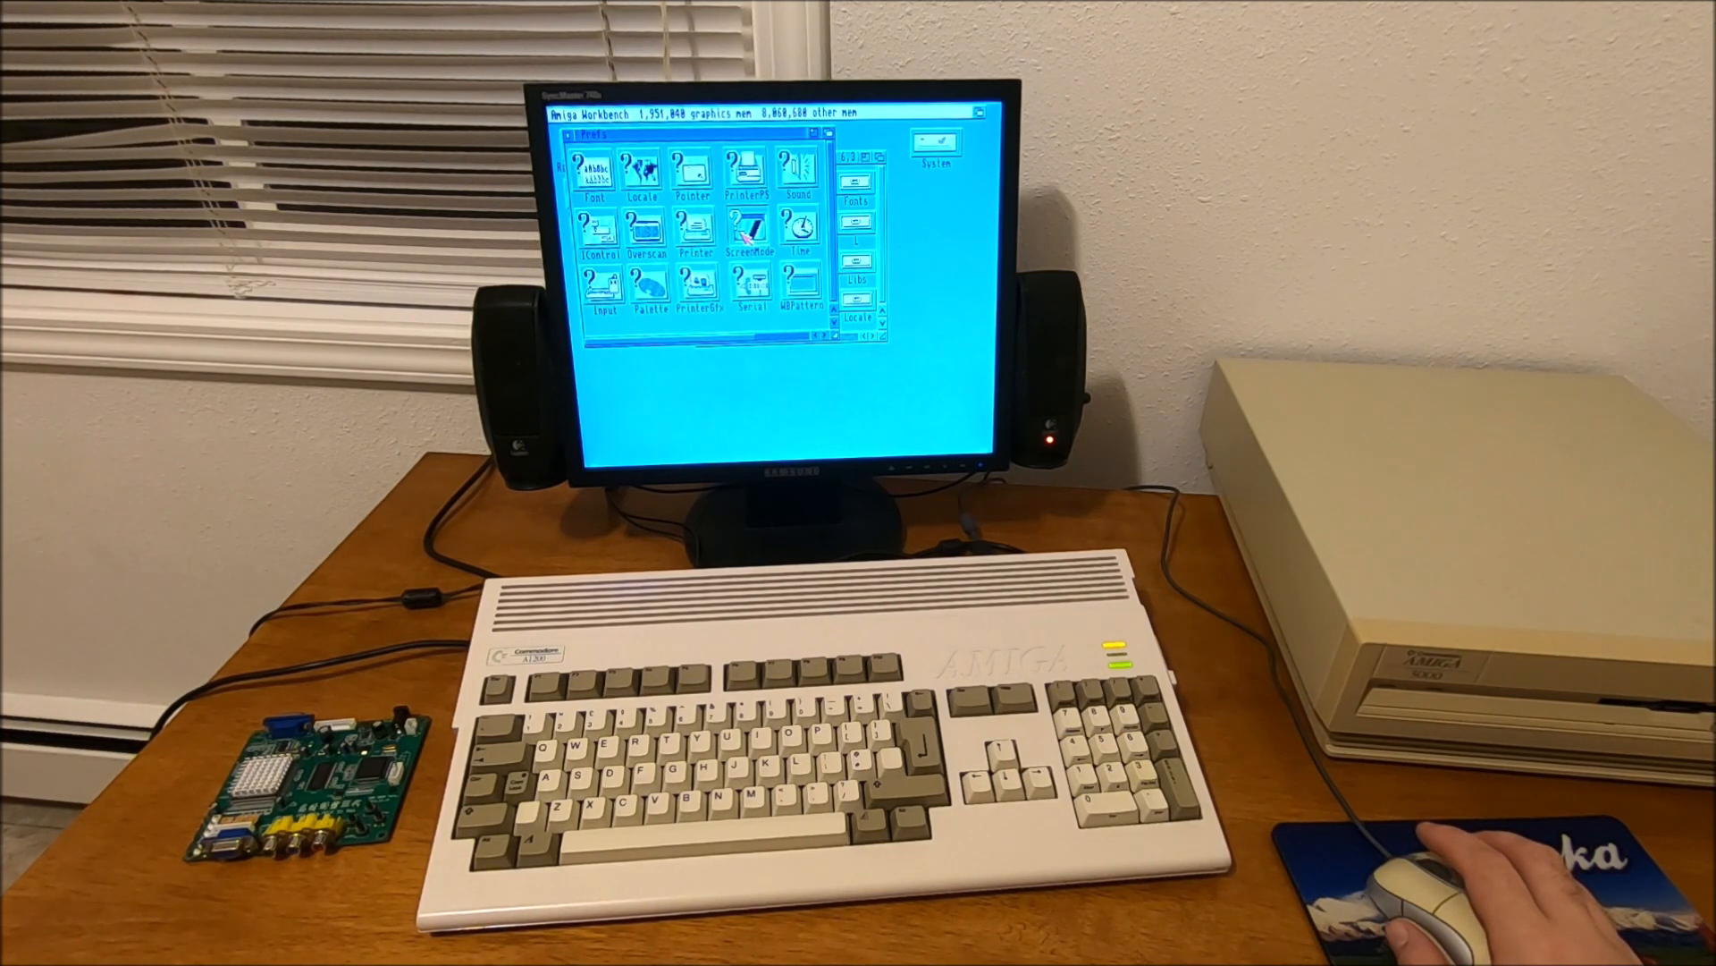
pyautogui.doubleClick(747, 226)
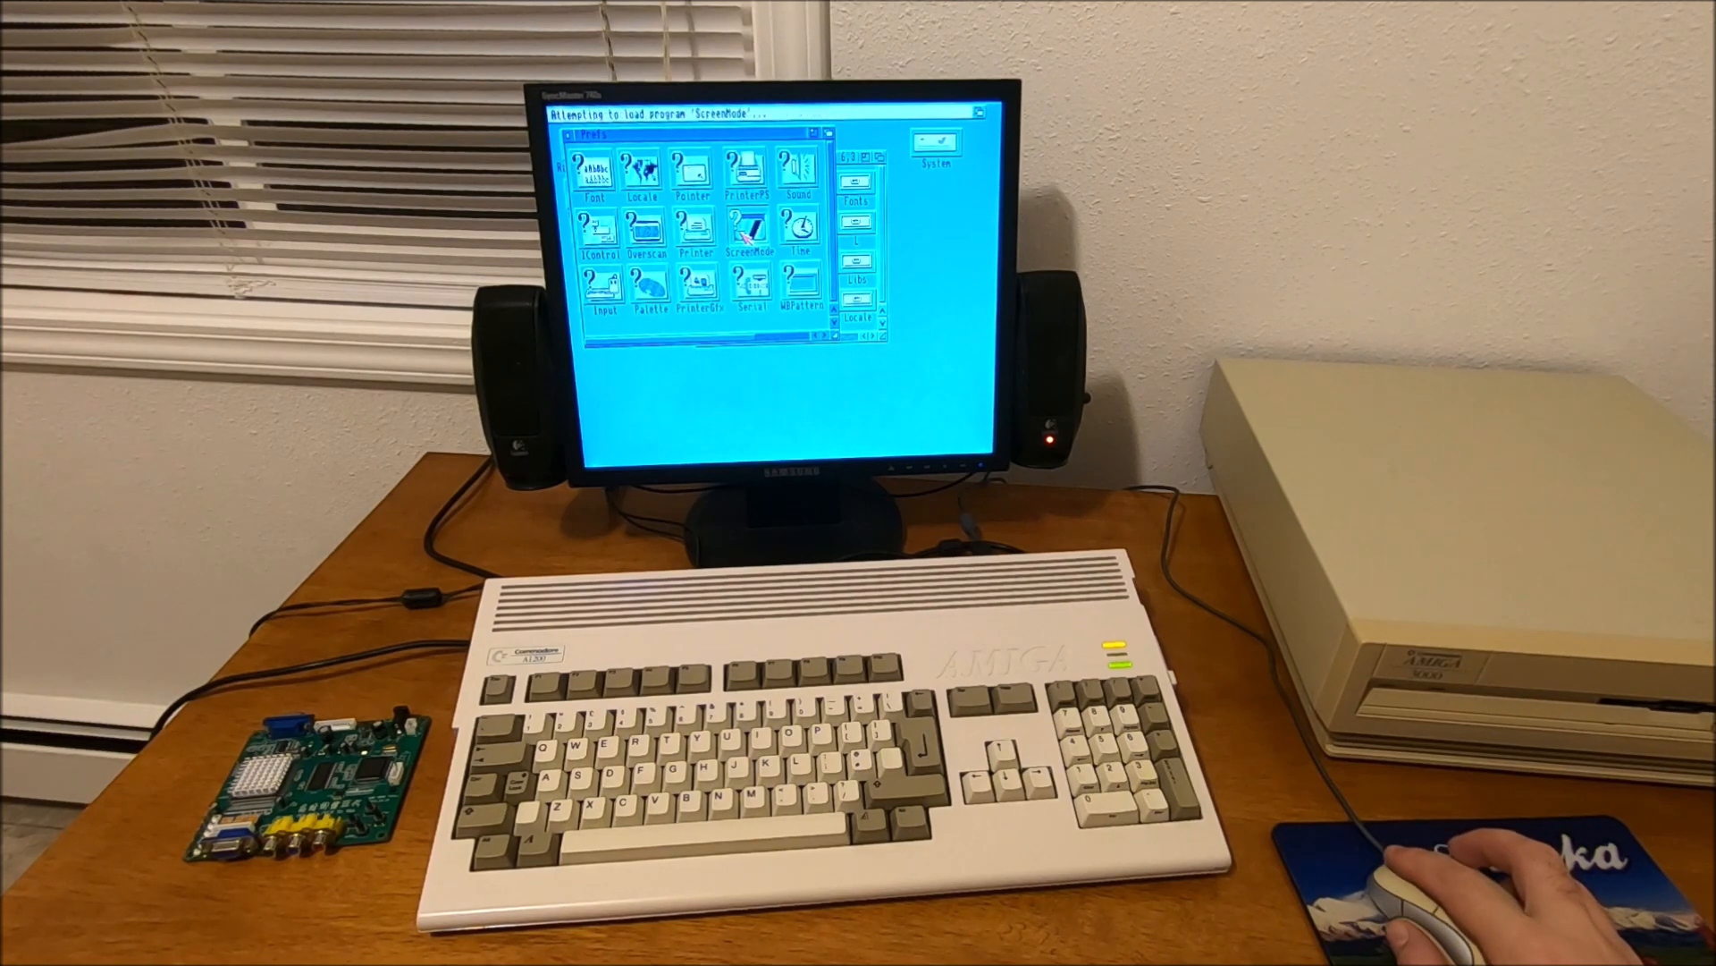
# Reopen ScreenMode and highlight the MULTISCAN: Productivity 640 × 480 display mode
pyautogui.doubleClick(747, 228)
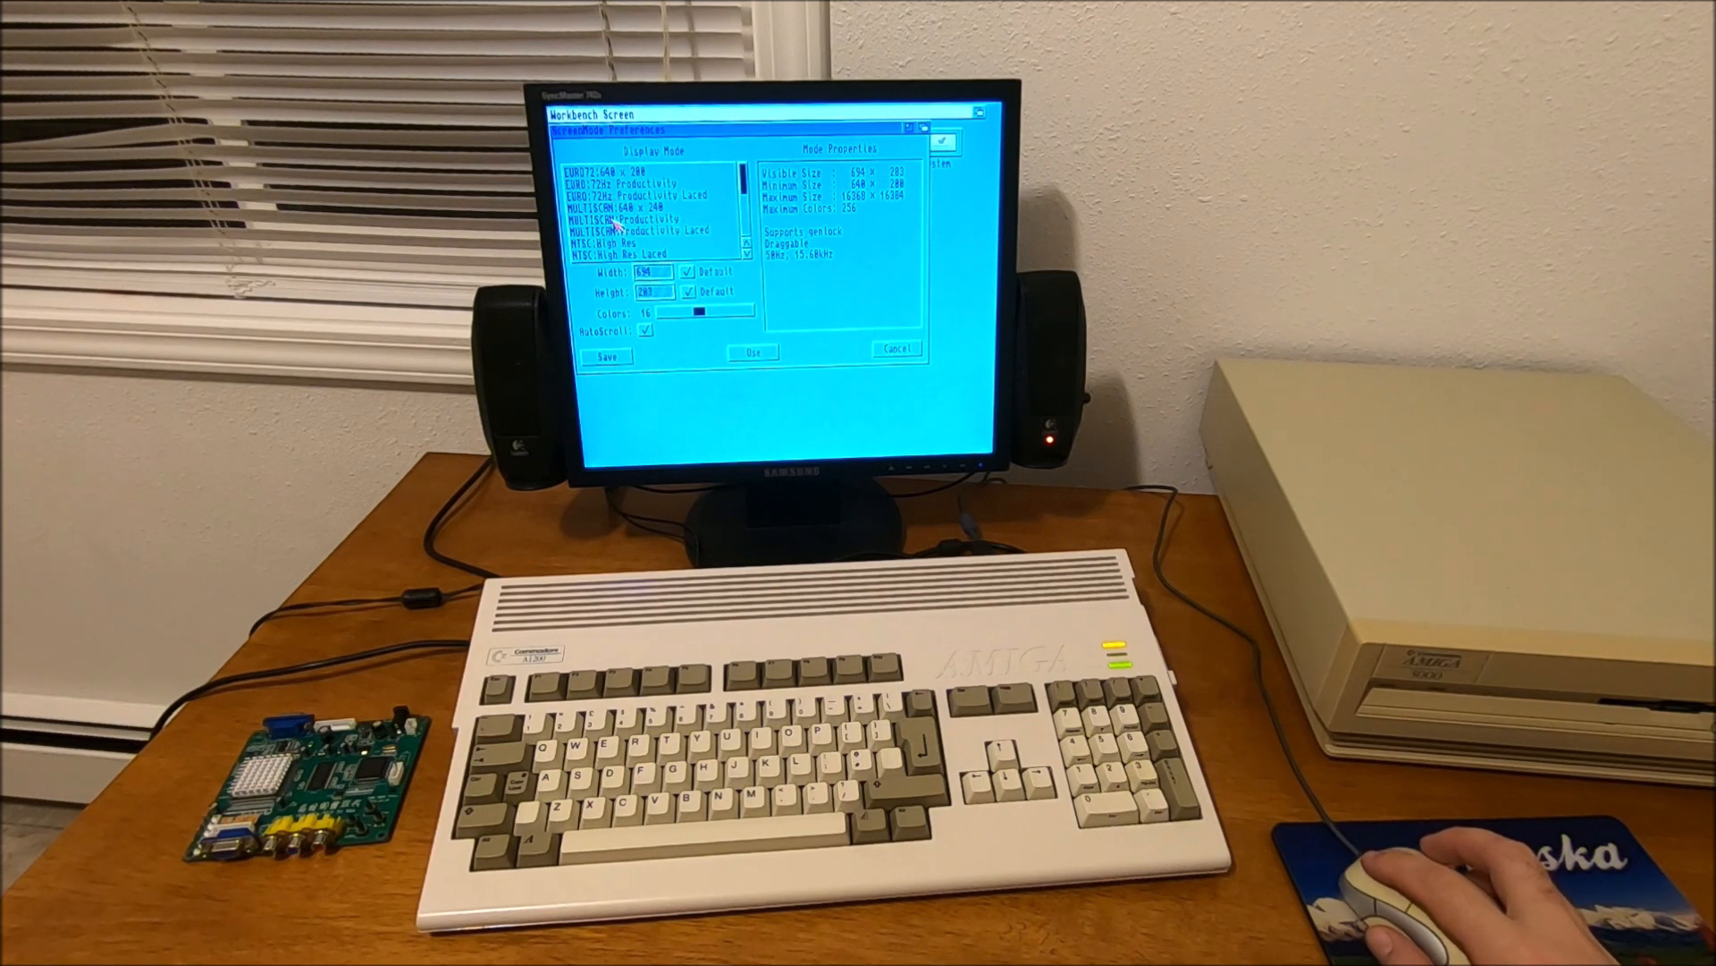
pyautogui.click(630, 230)
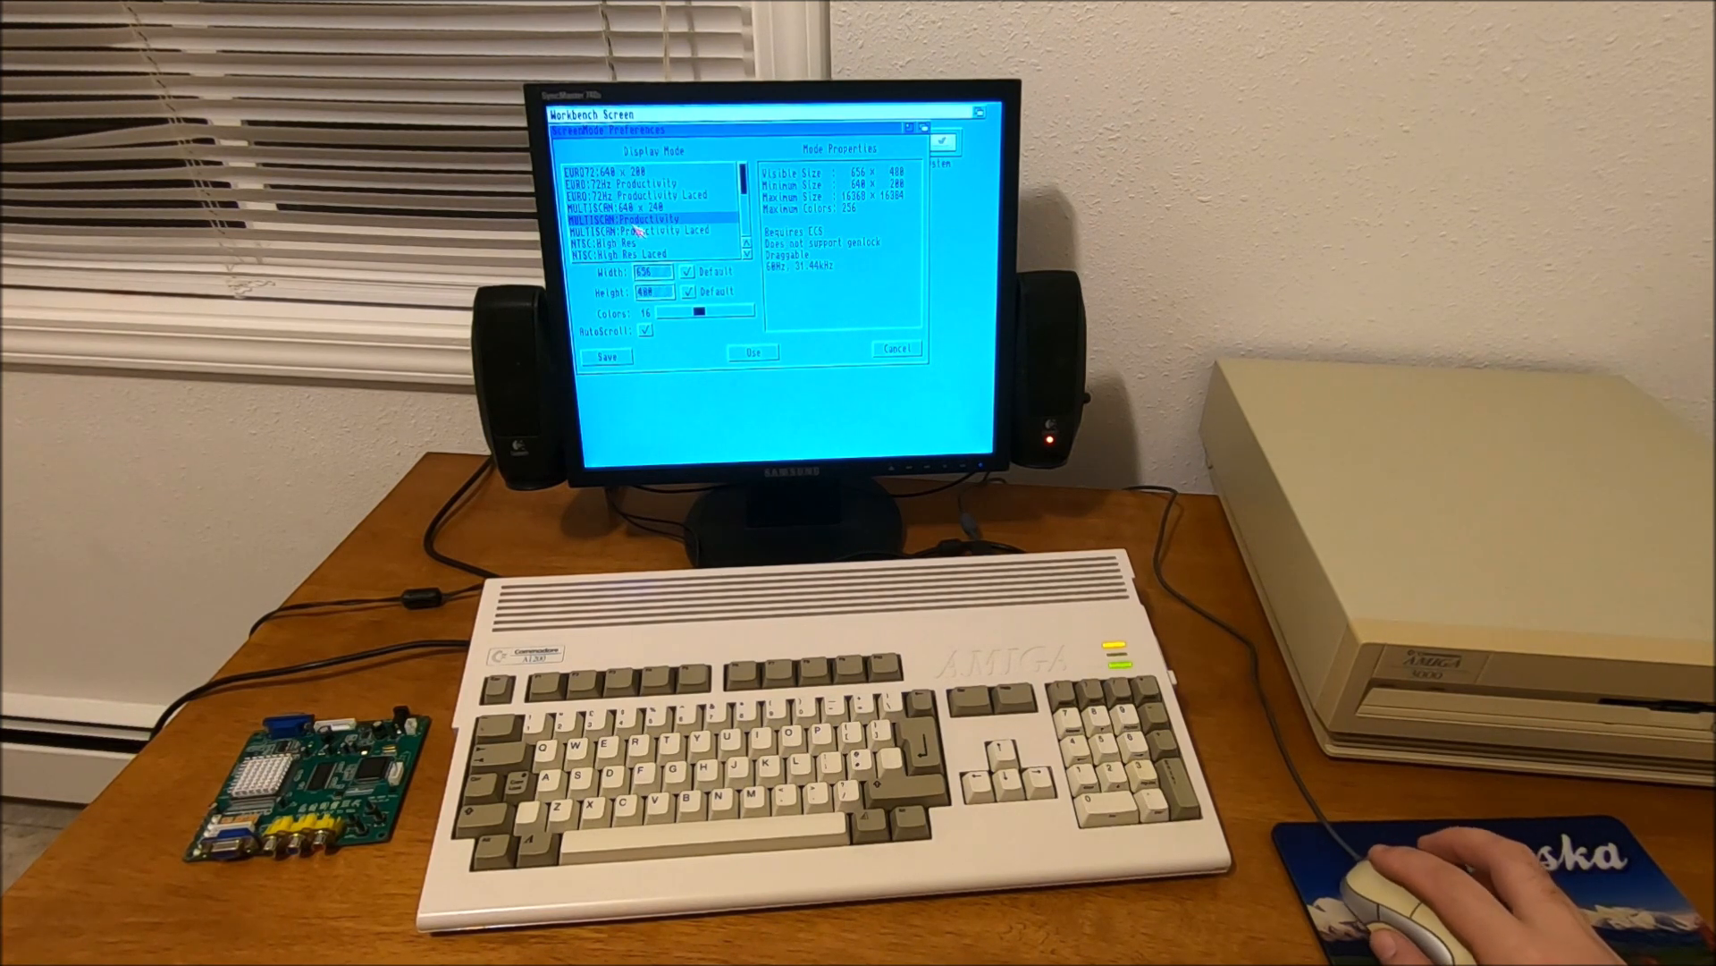